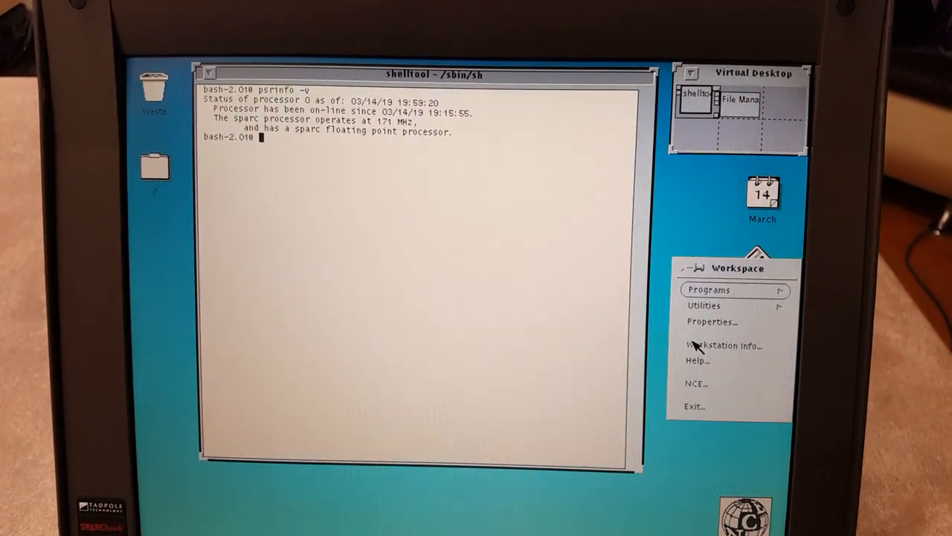
- Launch the NCE Version 2 connection manager from the Workspace menu
{"action": "left_click", "coordinate": [723, 345]}
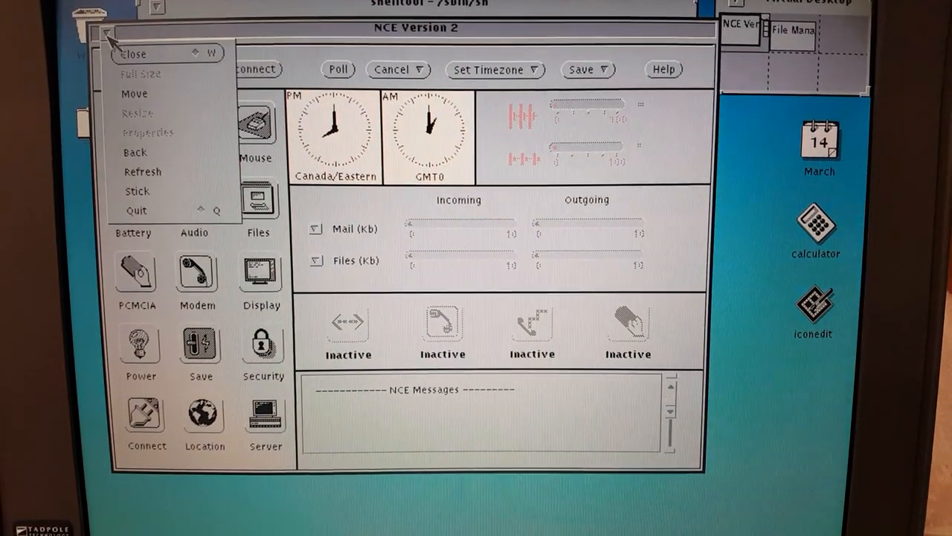
- Quit NCE Version 2 from its window menu so the panel closes
{"action": "left_click", "coordinate": [134, 53]}
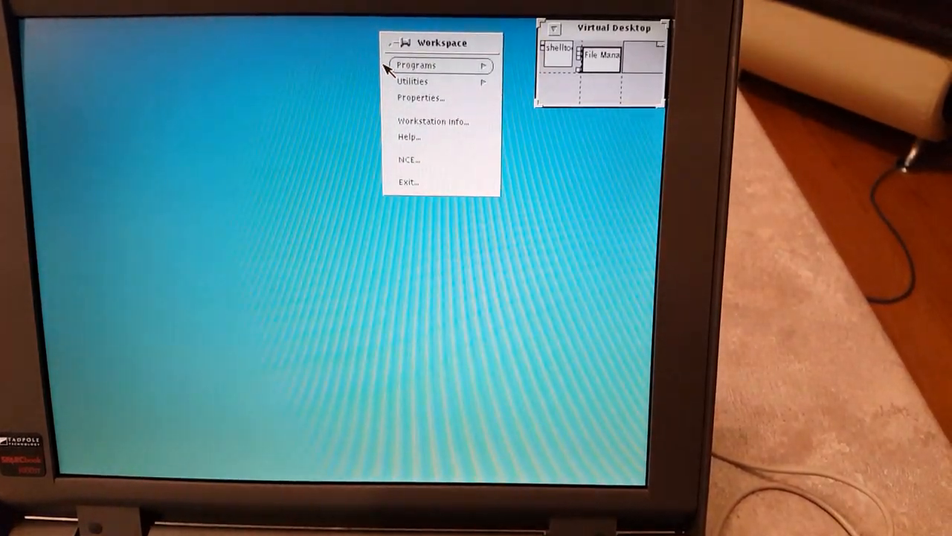
- Launch Calendar Manager from Workspace Programs, then return to the shelltool desktop area via the panner
{"action": "left_click", "coordinate": [417, 65]}
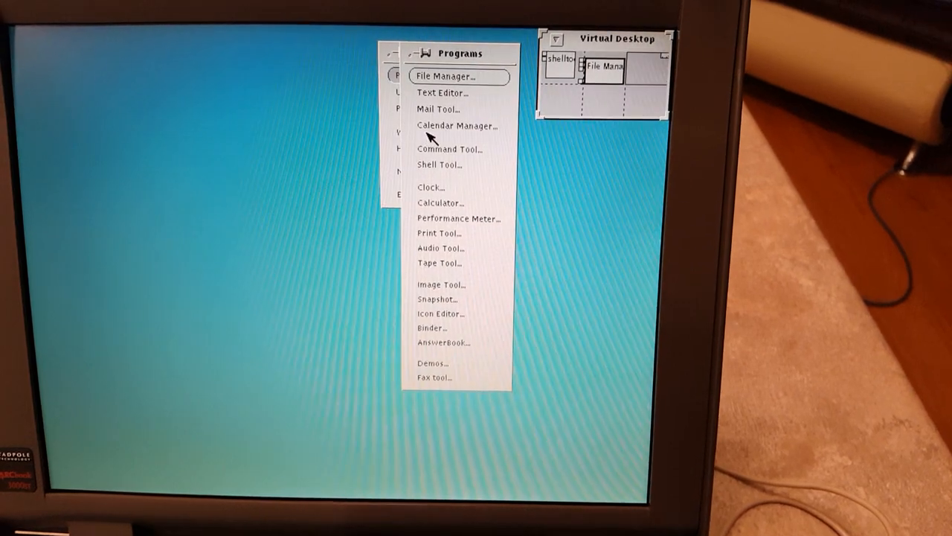
{"action": "left_click", "coordinate": [457, 125]}
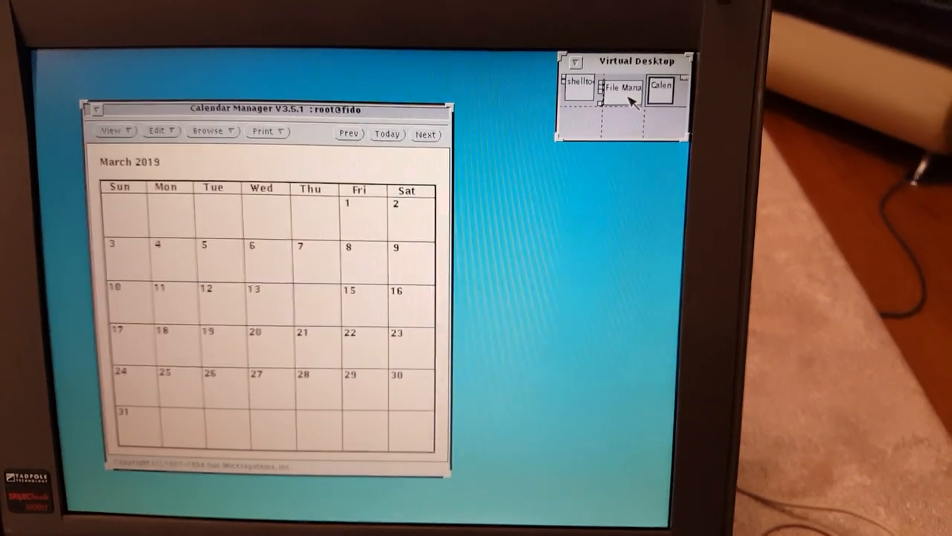
{"action": "left_click", "coordinate": [625, 89]}
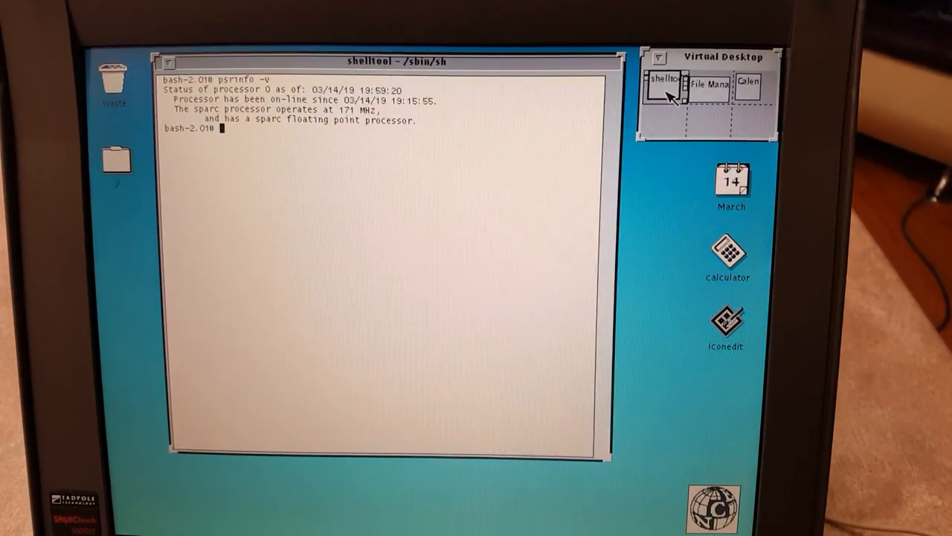
- Run xlock -mode qix in the shelltool to show the qix screen-lock effect
{"action": "type", "text": "x"}
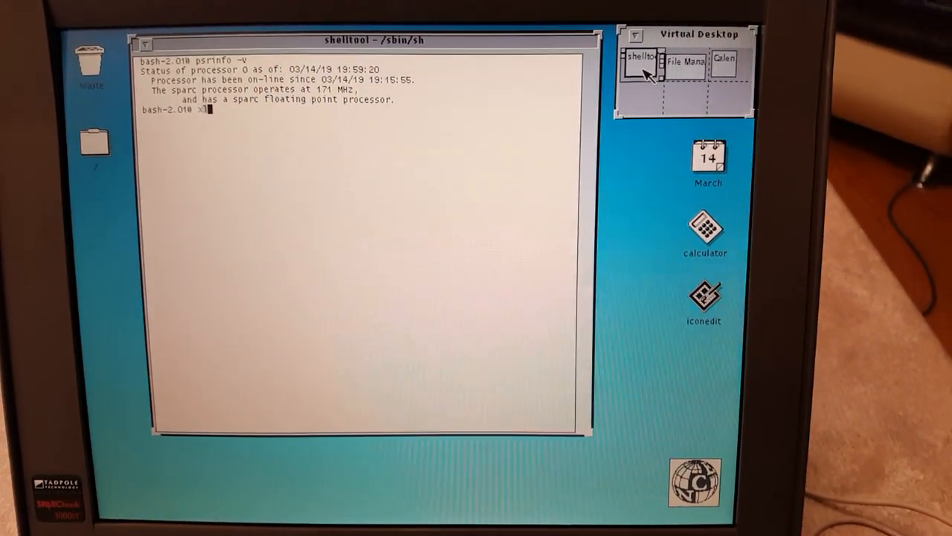
{"action": "type", "text": "ock"}
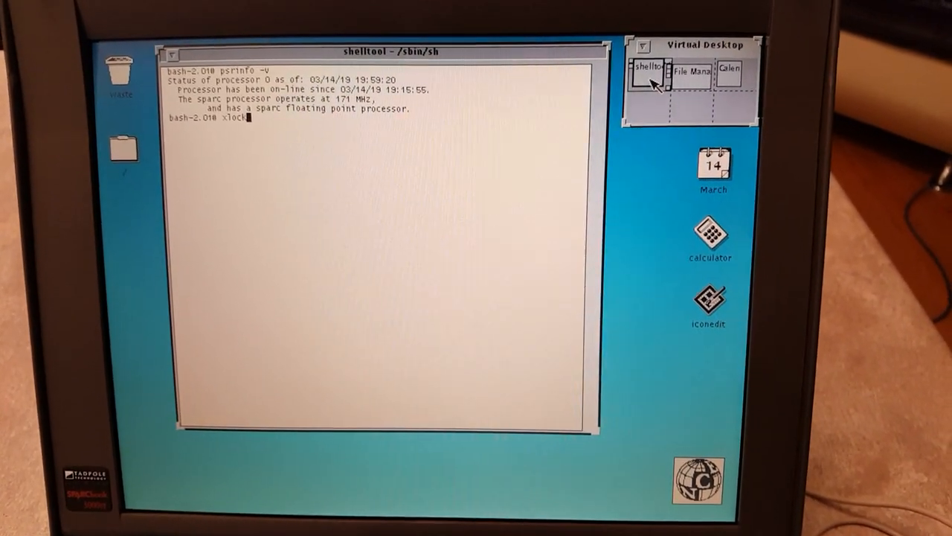
{"action": "type", "text": "-mode qi"}
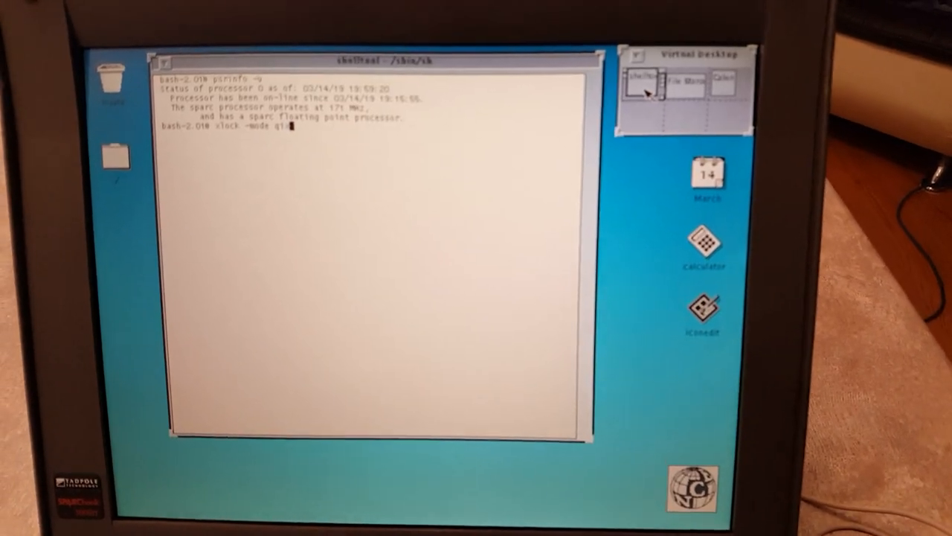
{"action": "key", "text": "Return"}
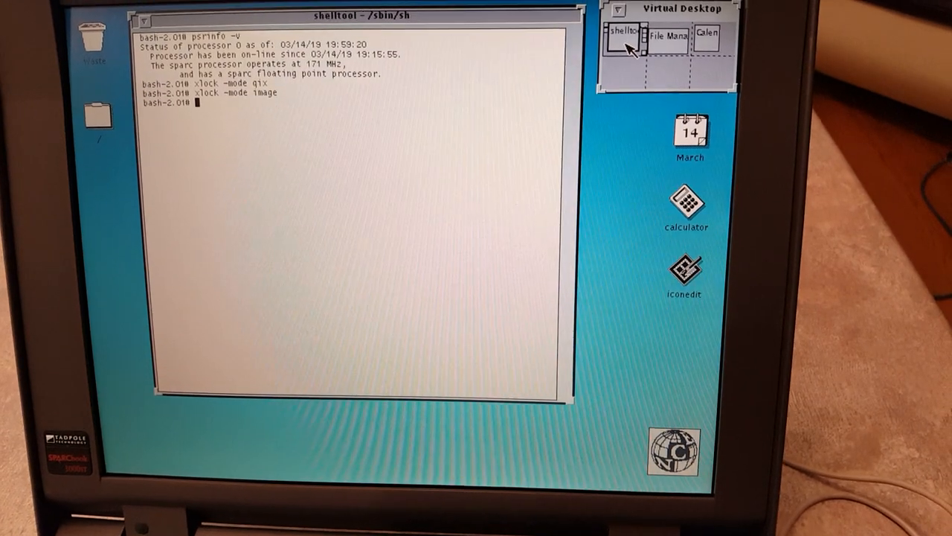
- Run xlock -mode image and then xlock -mode swarm in the shelltool
{"action": "type", "text": "xlock -mode image"}
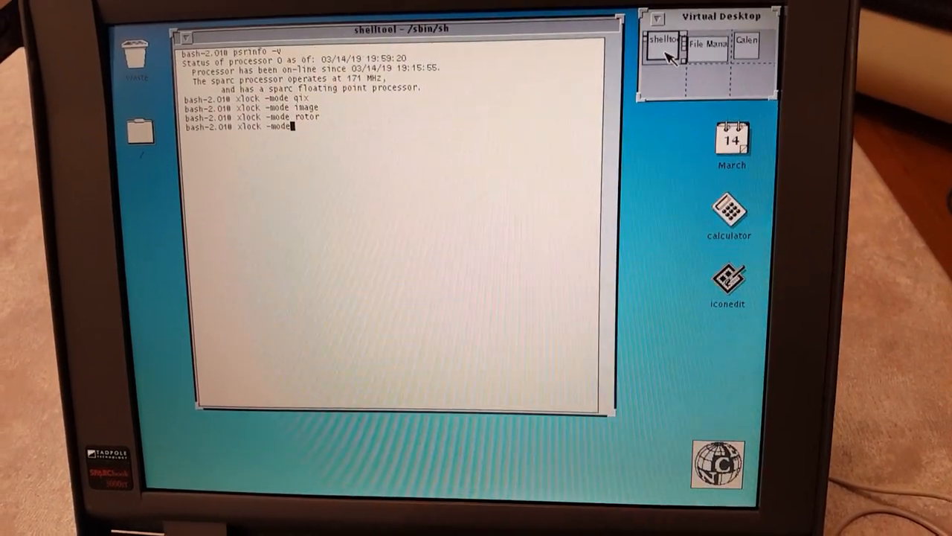
{"action": "type", "text": "swarm"}
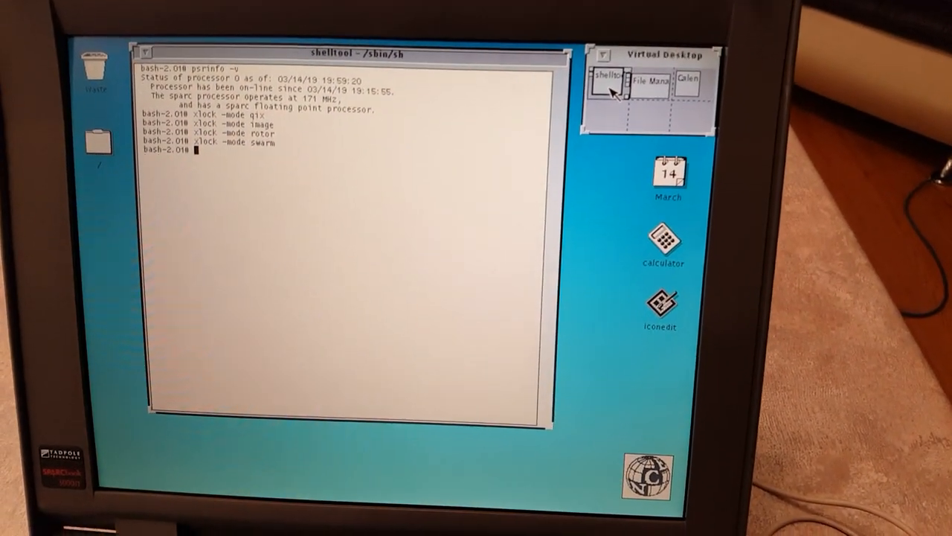
- Run xdemo kaleidoscope in the shelltool to start the kaleidoscope animation window
{"action": "type", "text": "xdemo"}
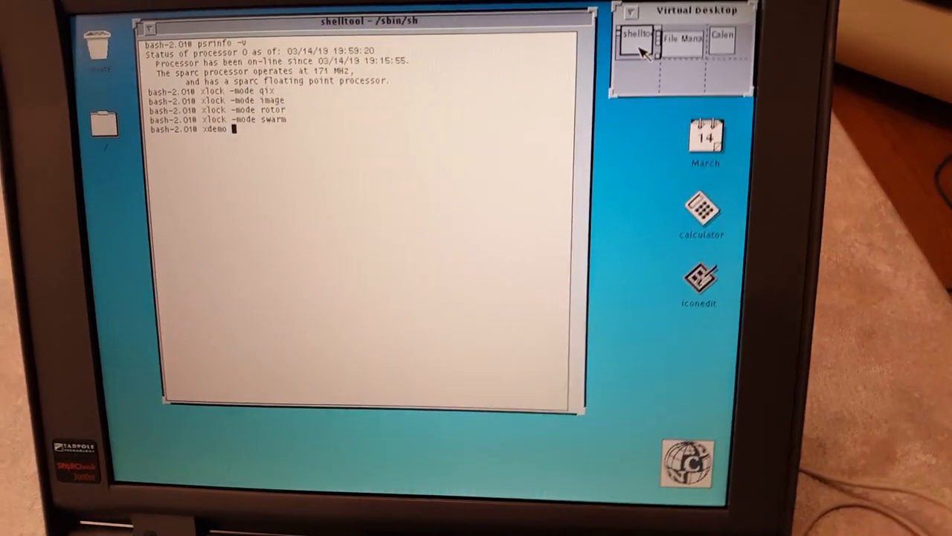
{"action": "type", "text": "ka"}
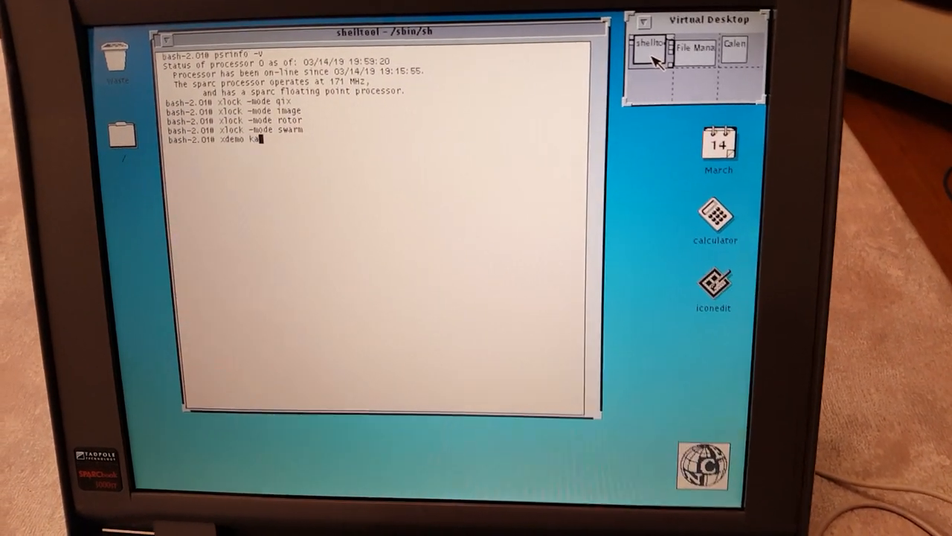
{"action": "type", "text": "leidosc"}
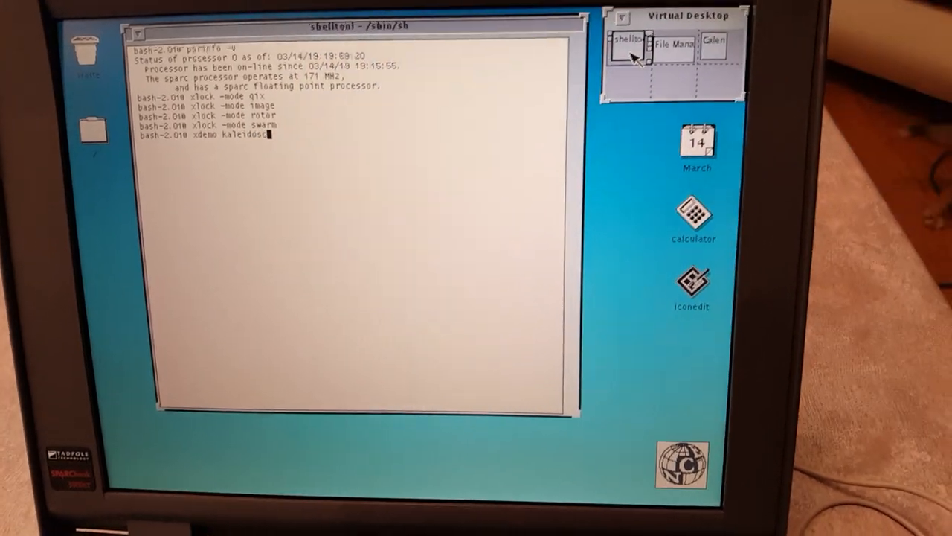
{"action": "key", "text": "Return"}
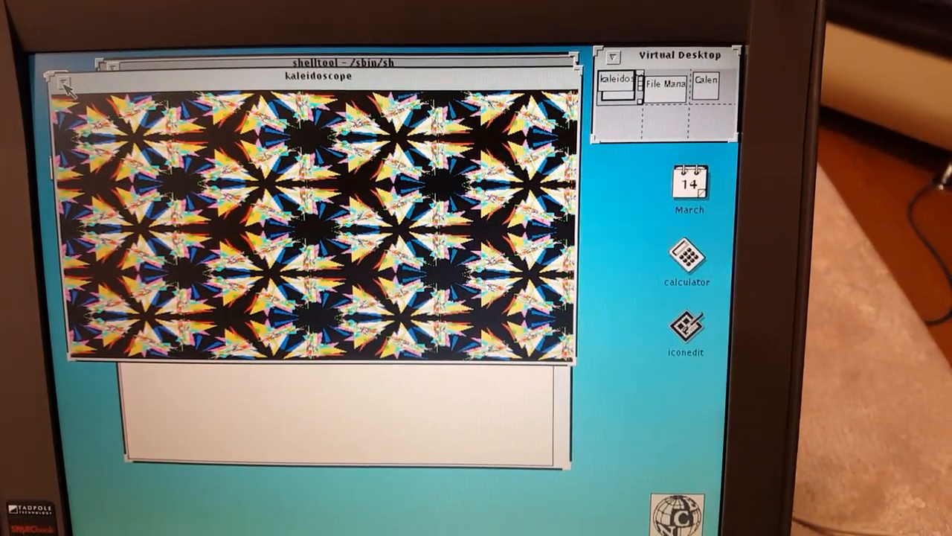
{"action": "left_click", "coordinate": [63, 80]}
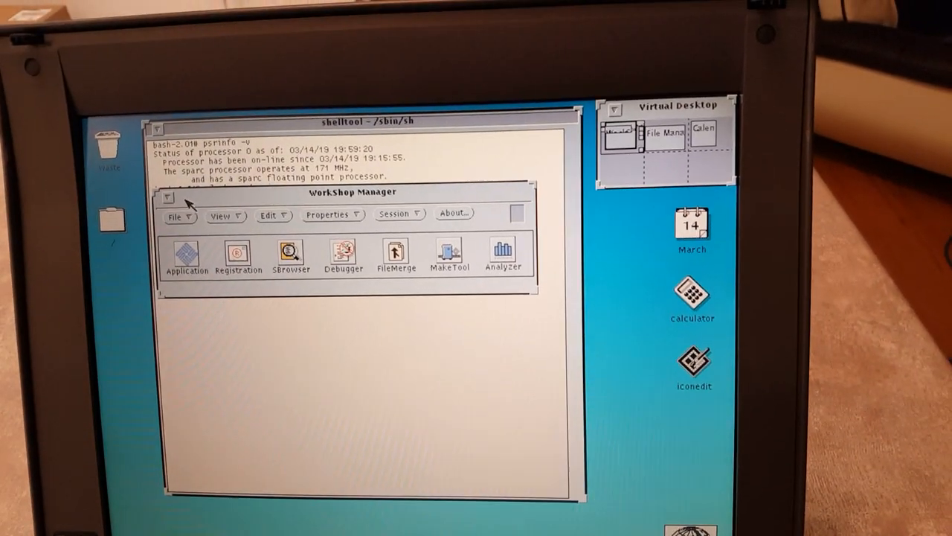
- Close the SPARCworks Workshop Manager from its window menu
{"action": "left_click", "coordinate": [166, 196]}
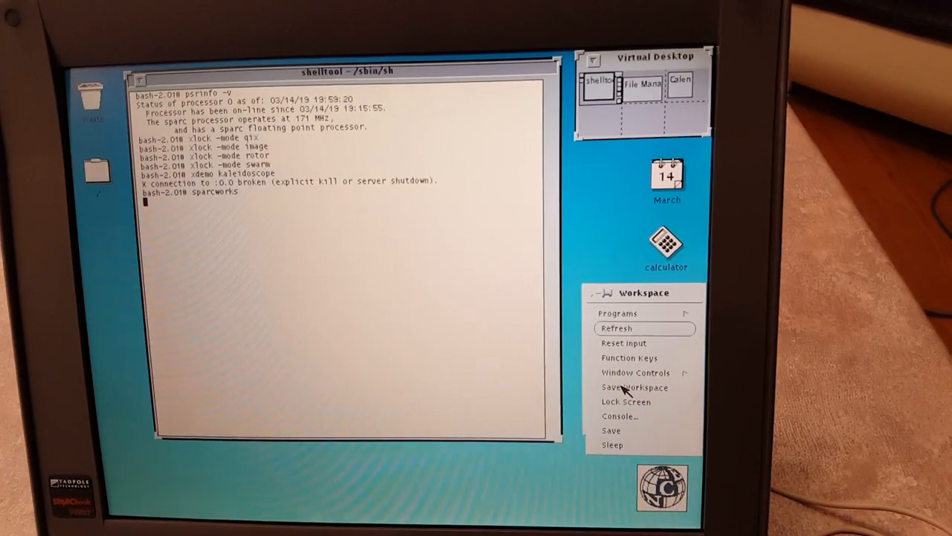
- Choose Save Workspace from the Workspace Utilities menu
{"action": "left_click", "coordinate": [634, 387]}
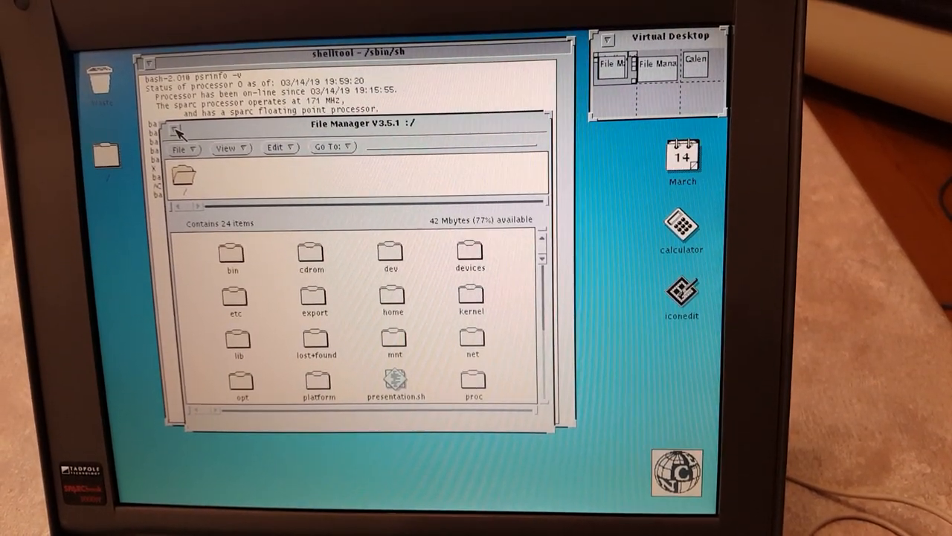
- Close the root-folder File Manager window with its window menu button
{"action": "left_click", "coordinate": [170, 131]}
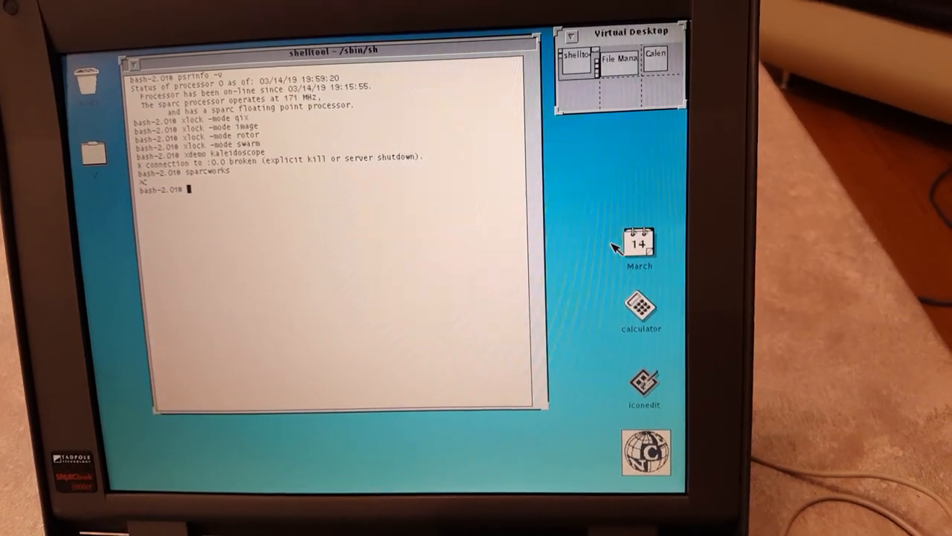
- Choose Exit from the Workspace menu and confirm leaving OpenWindows
{"action": "right_click", "coordinate": [637, 246]}
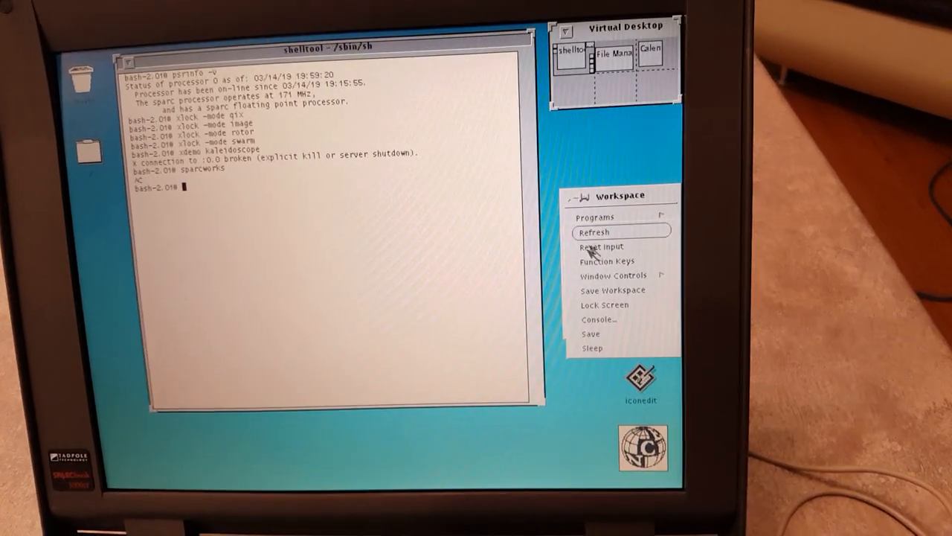
{"action": "left_click", "coordinate": [612, 290]}
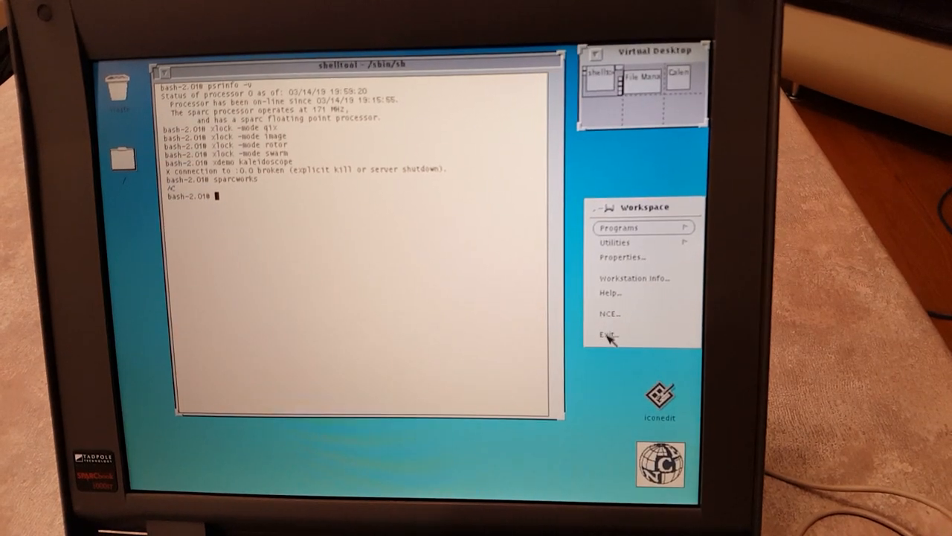
{"action": "left_click", "coordinate": [606, 333]}
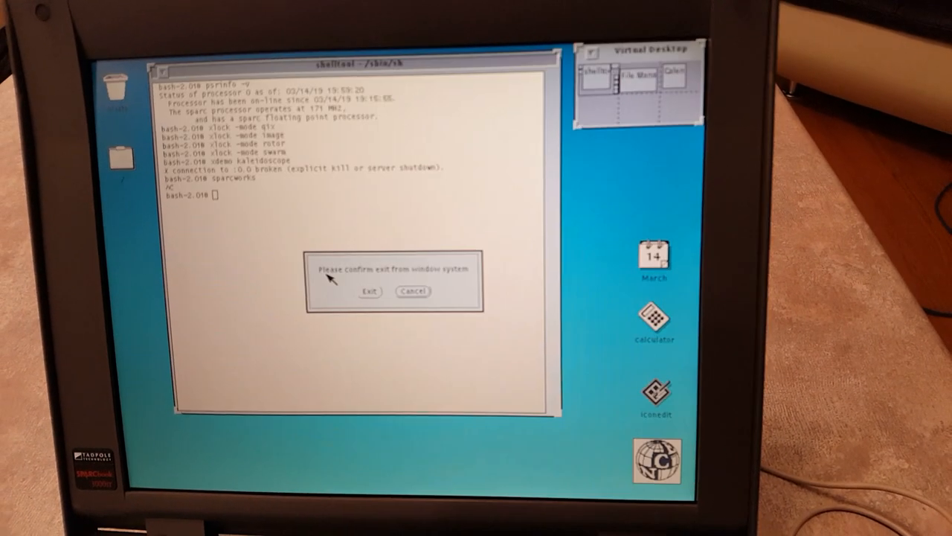
{"action": "left_click", "coordinate": [366, 290]}
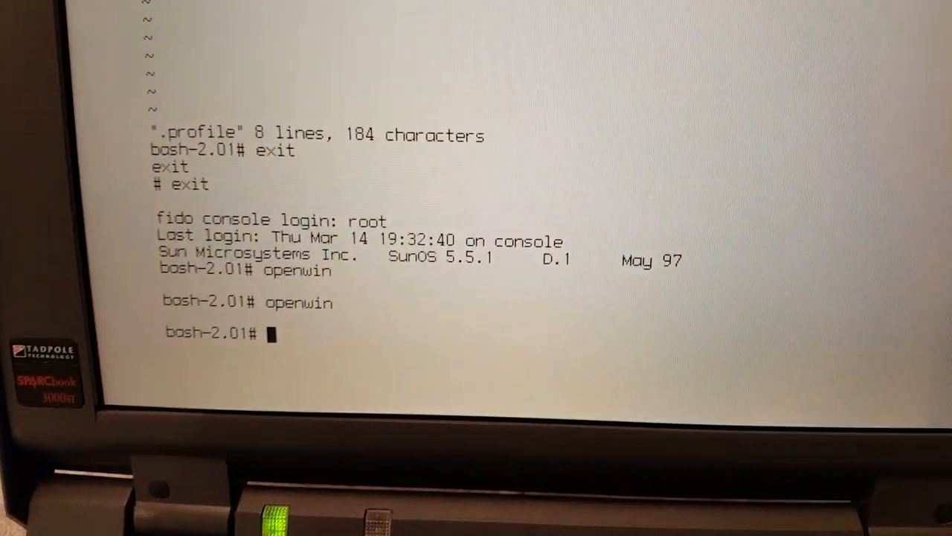
- Run openwin at the root console prompt to restart the desktop
{"action": "type", "text": "openwin"}
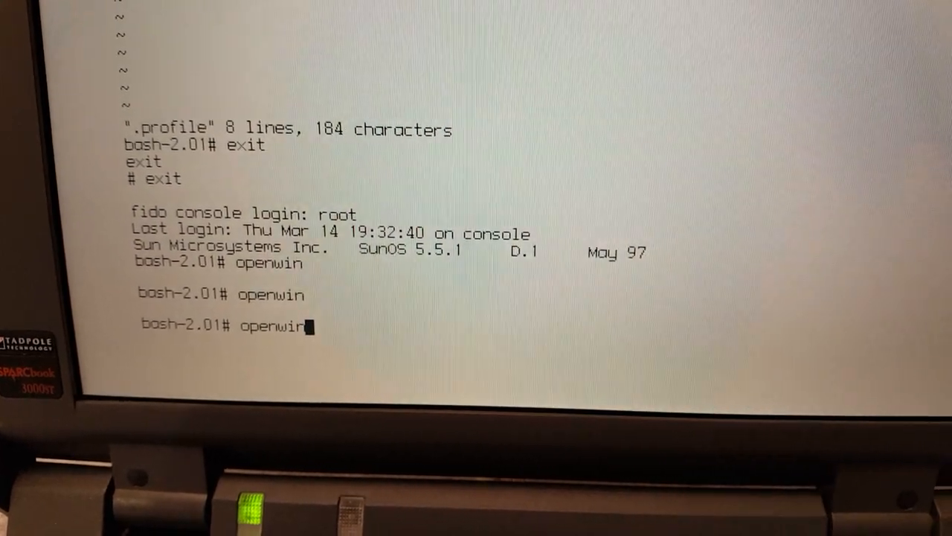
{"action": "key", "text": "Return"}
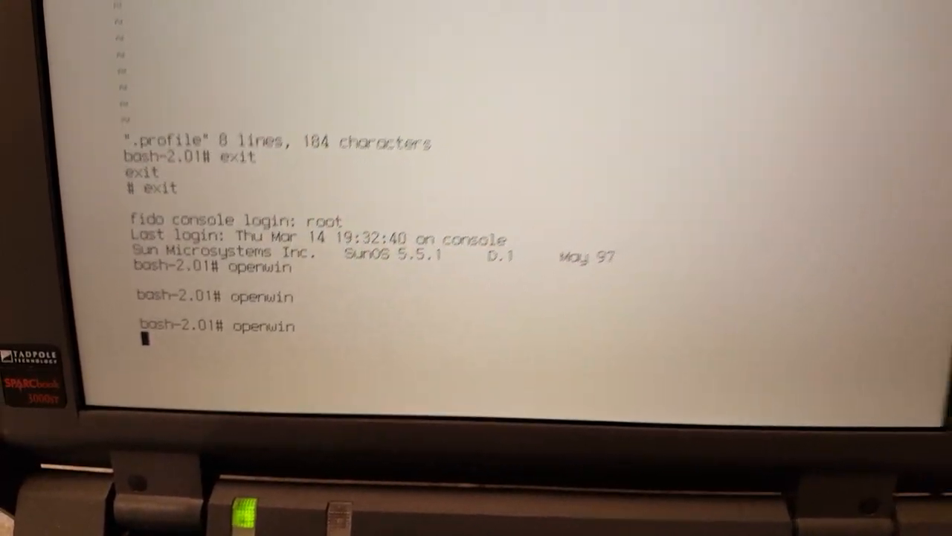